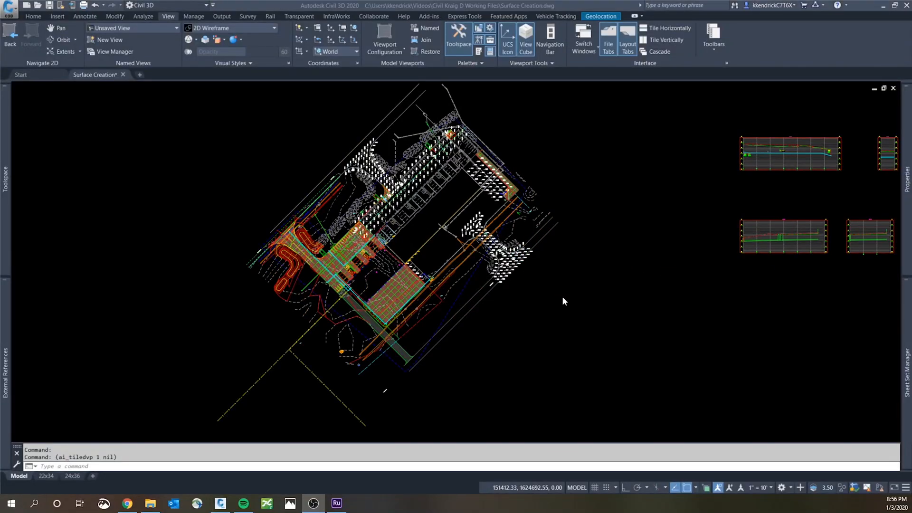
mouse_move(555, 308)
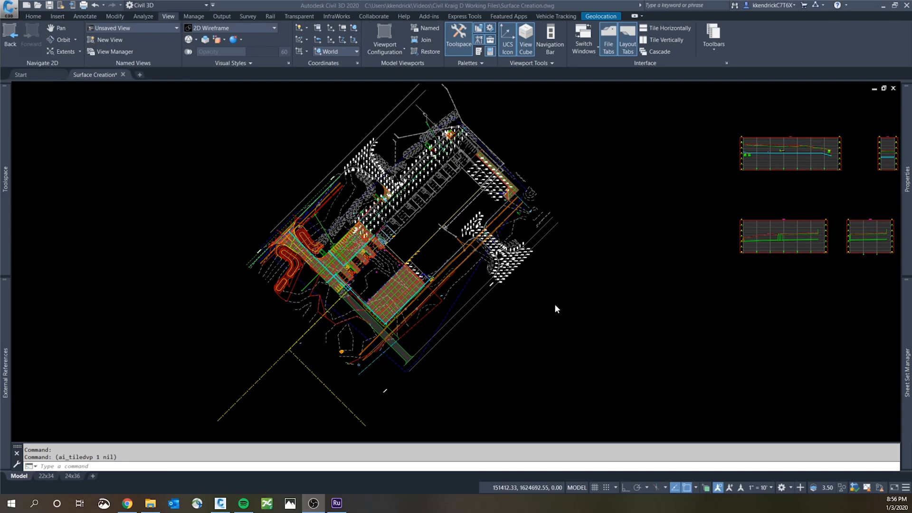
mouse_move(578, 305)
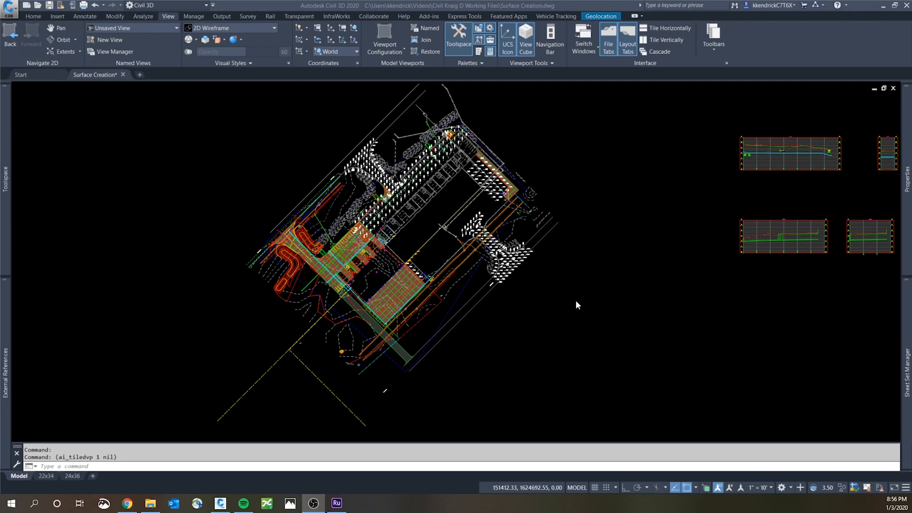
mouse_move(580, 313)
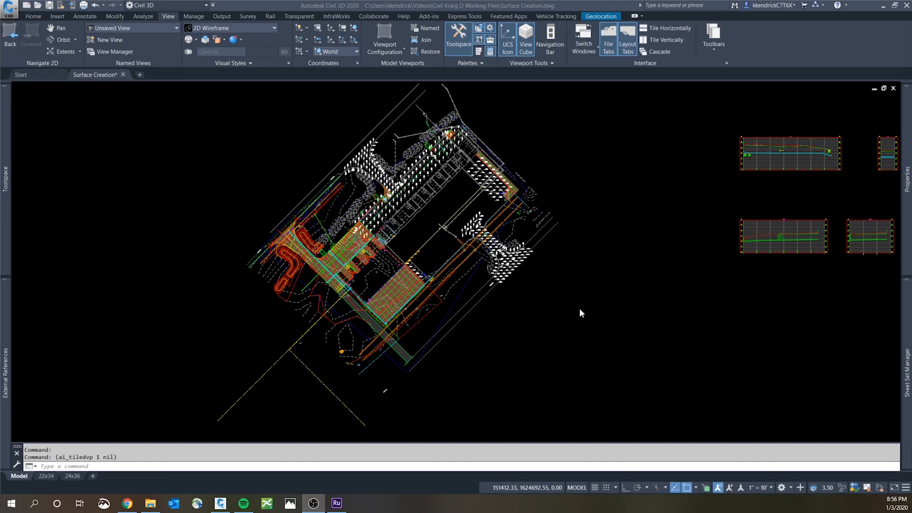
mouse_move(579, 338)
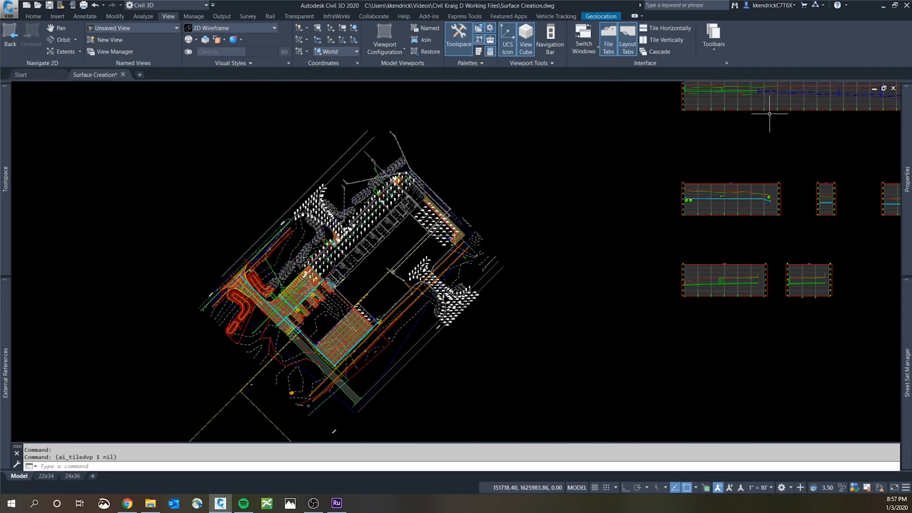
mouse_move(526, 204)
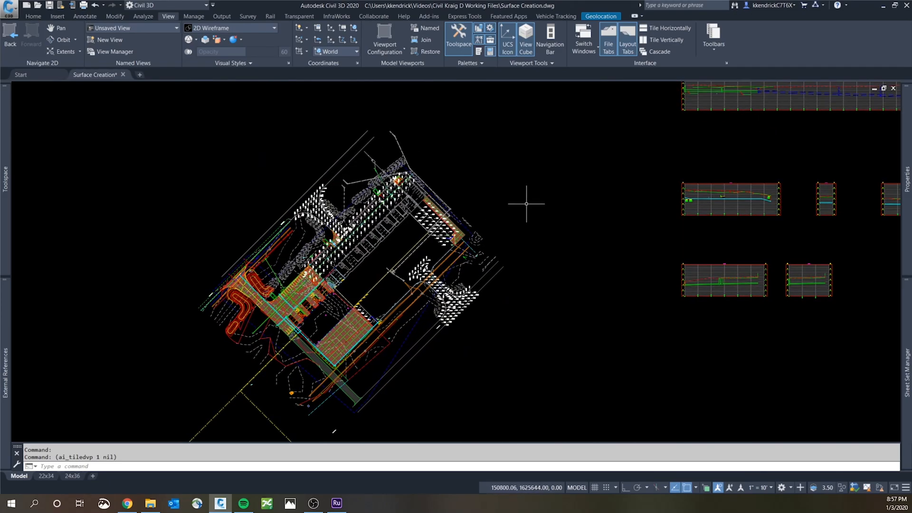
mouse_move(539, 220)
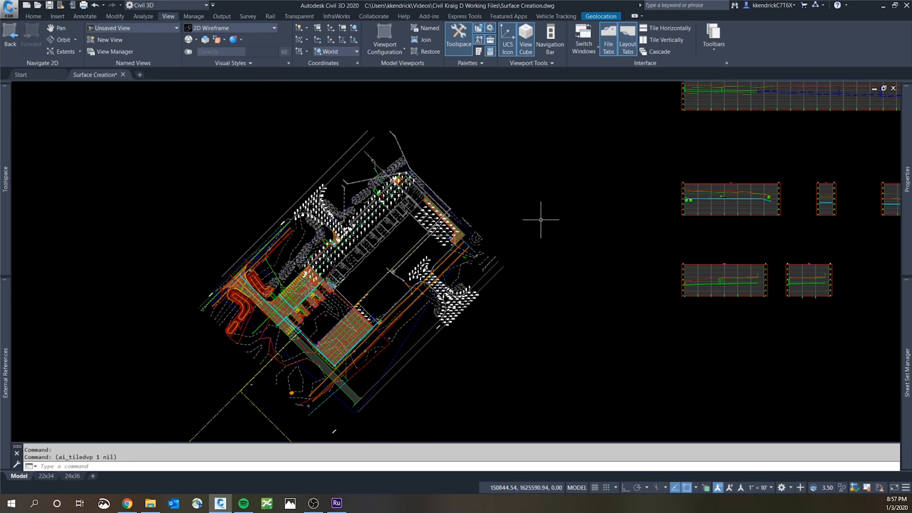
mouse_move(172, 23)
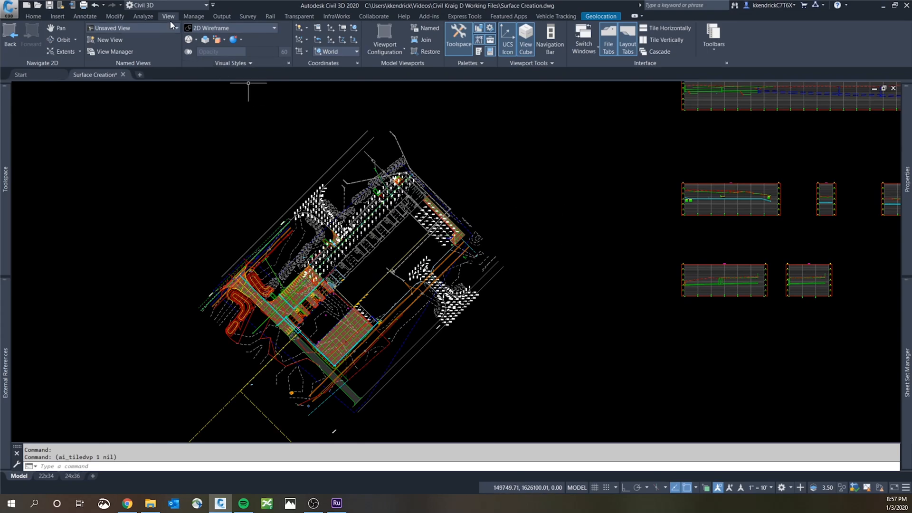
mouse_move(132, 29)
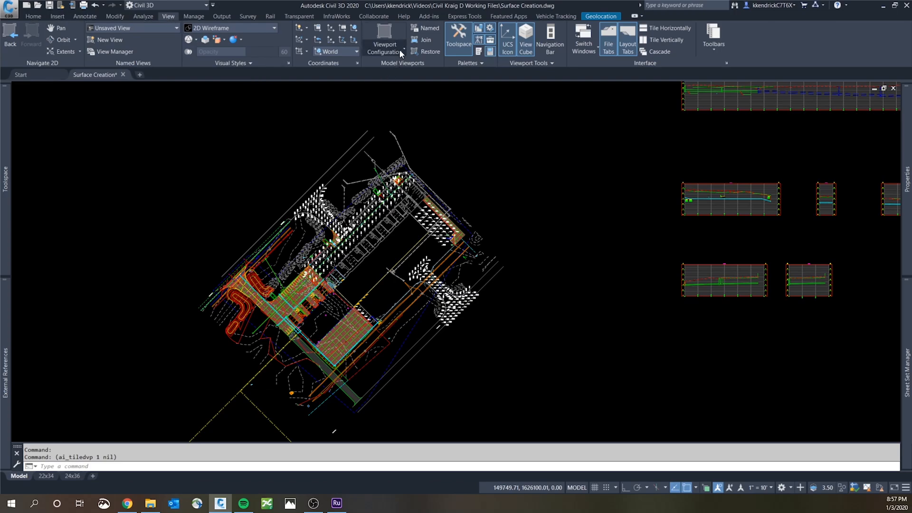
- Choose the Two: Horizontal viewport configuration for model space
left_click(384, 41)
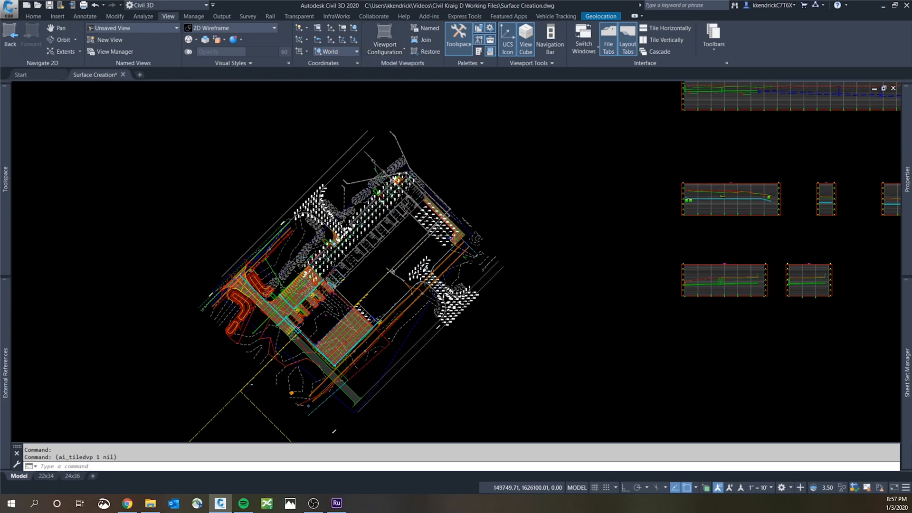
mouse_move(497, 238)
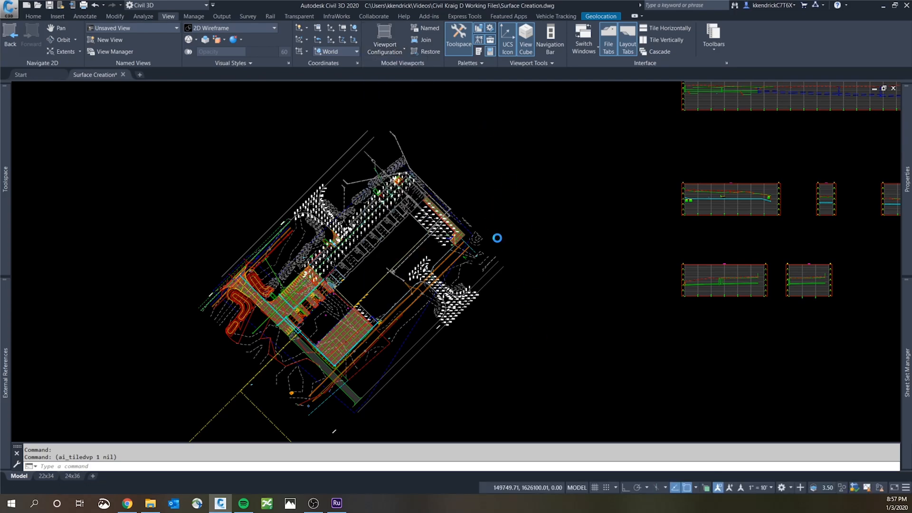
left_click(668, 28)
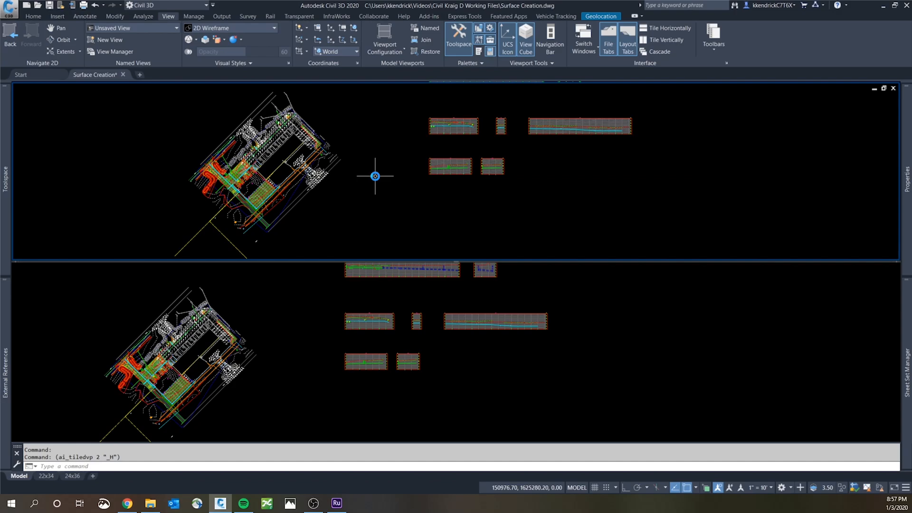
- Start DVIEW and apply it to the top viewport
type("dvi")
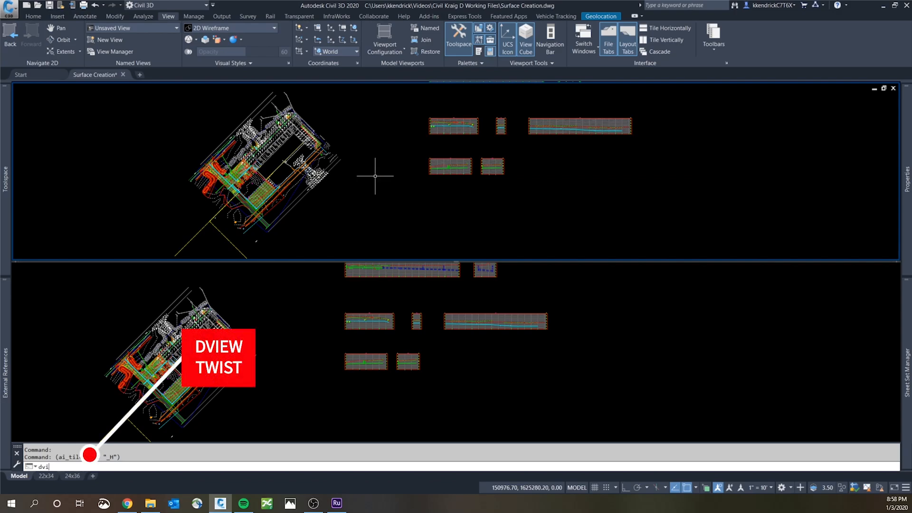
type("DVIEW")
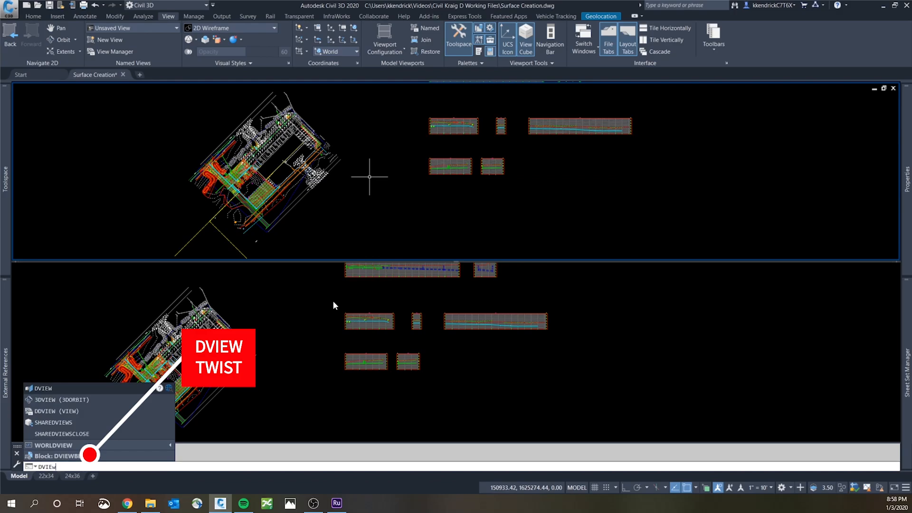
left_click(42, 388)
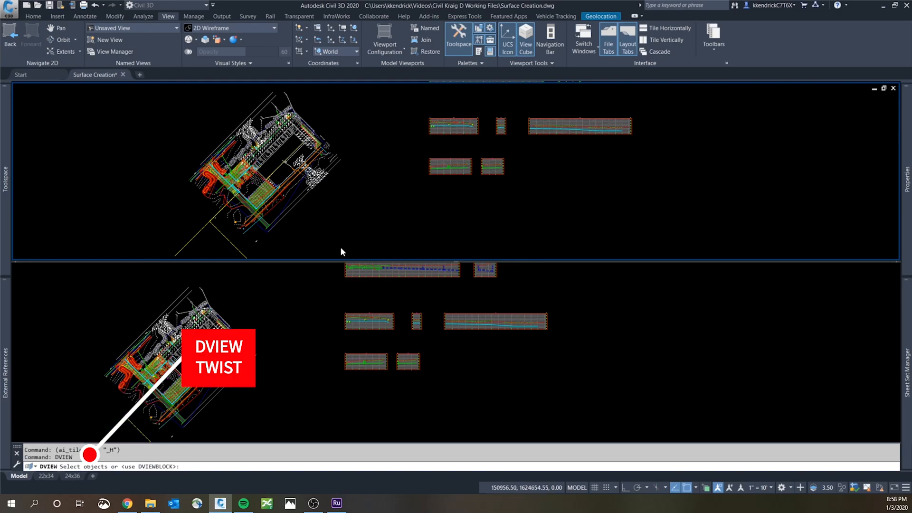
left_click(369, 171)
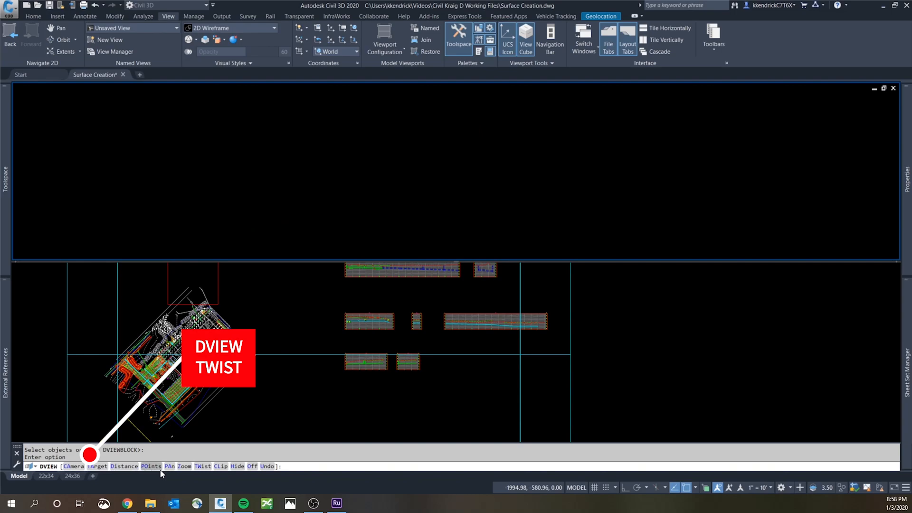
mouse_move(316, 466)
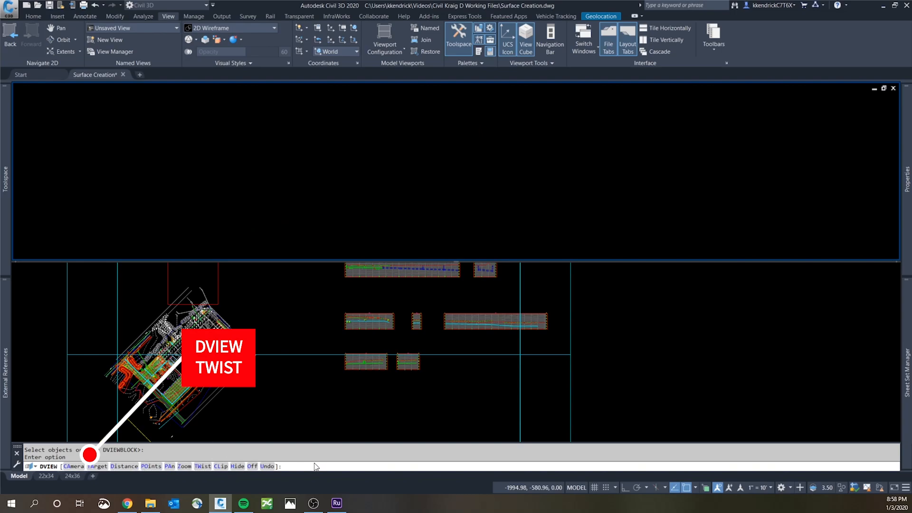
mouse_move(308, 469)
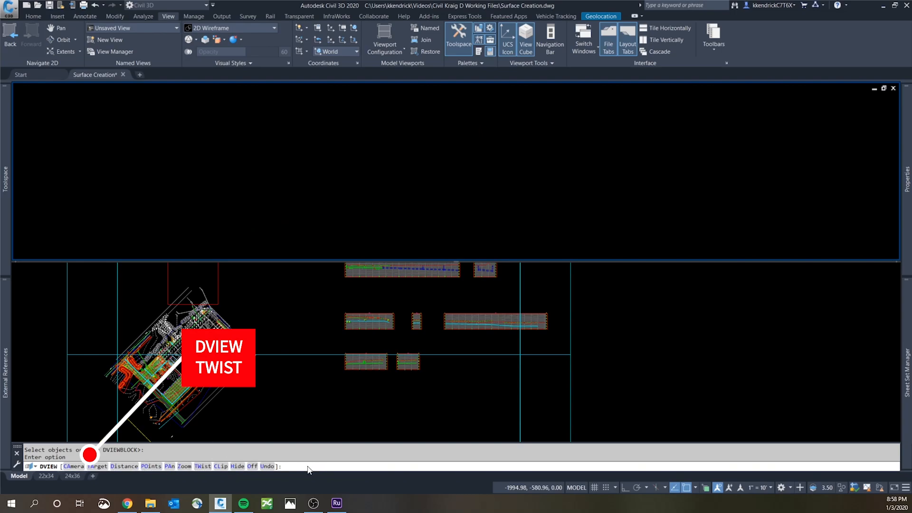
- Twist the top viewport's view by -45 degrees with DVIEW's TW option, then exit
type("tw")
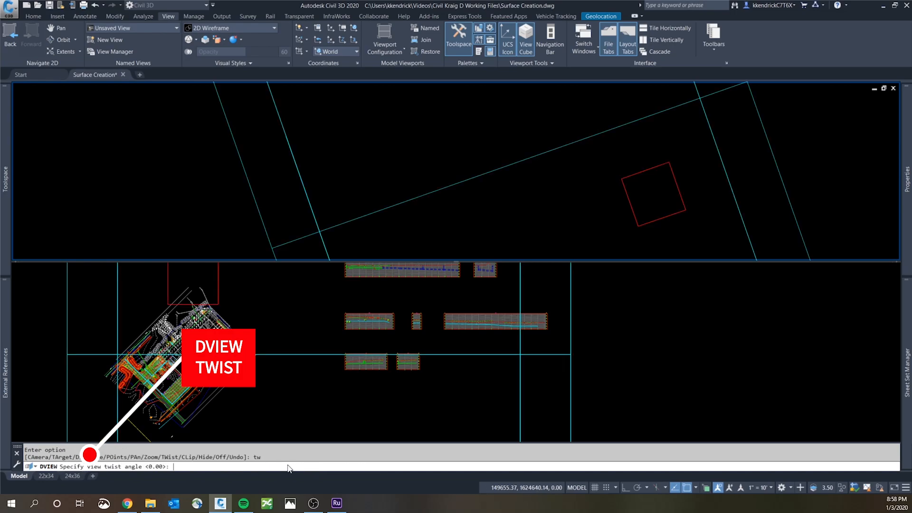
type("-45")
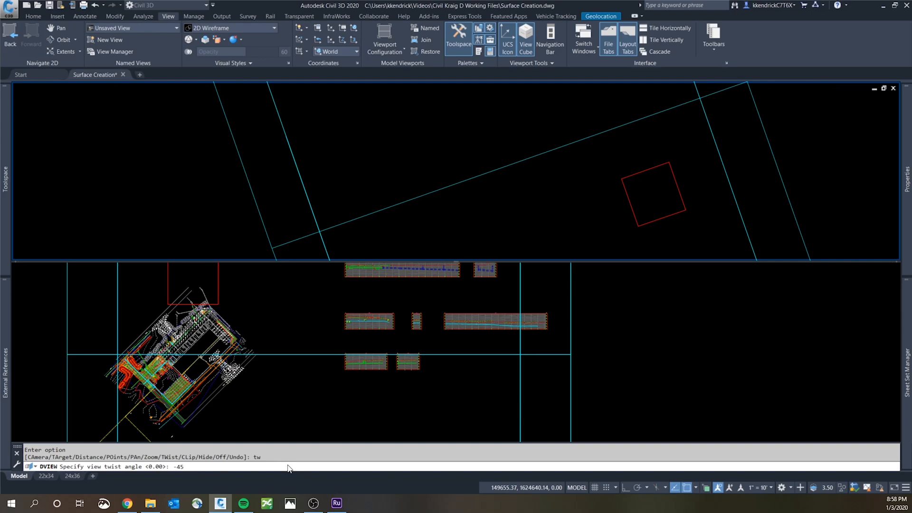
key("Return")
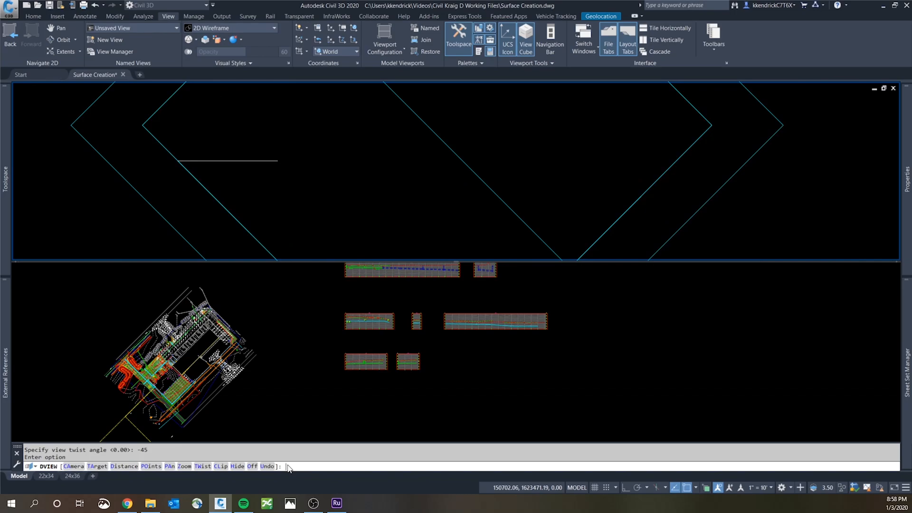
key("Return")
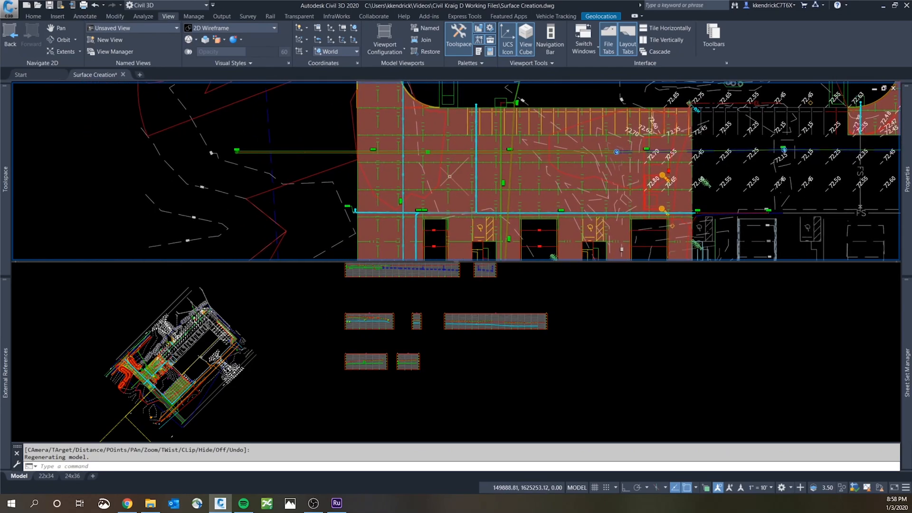
mouse_move(499, 396)
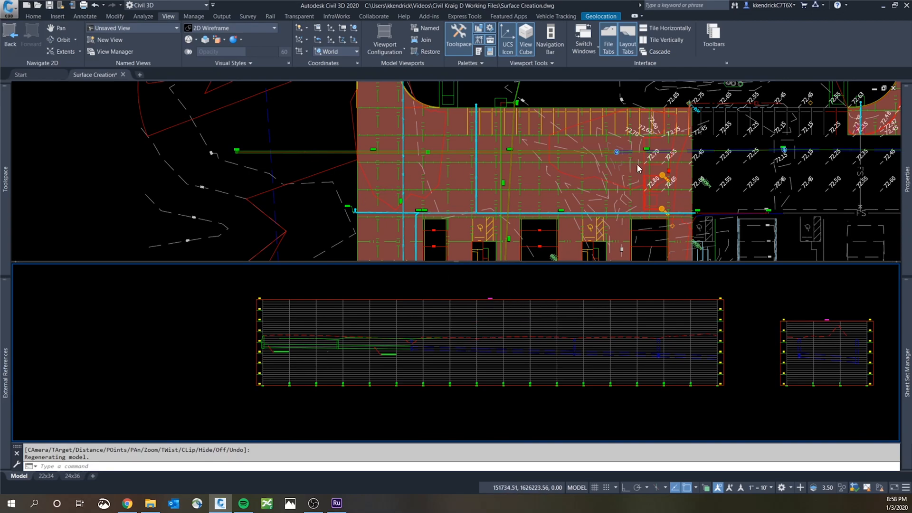
mouse_move(308, 184)
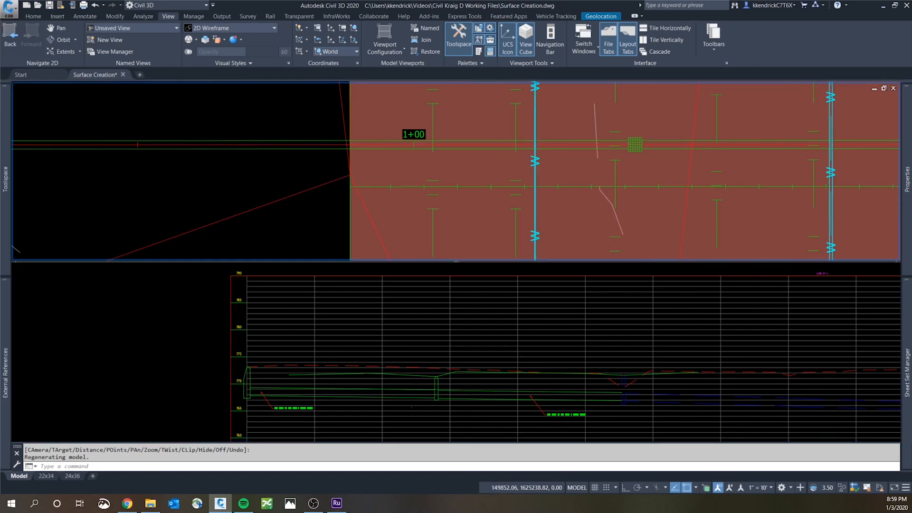
- Select a water pressure pipe and draw its parts into the lower profile view
left_click(534, 169)
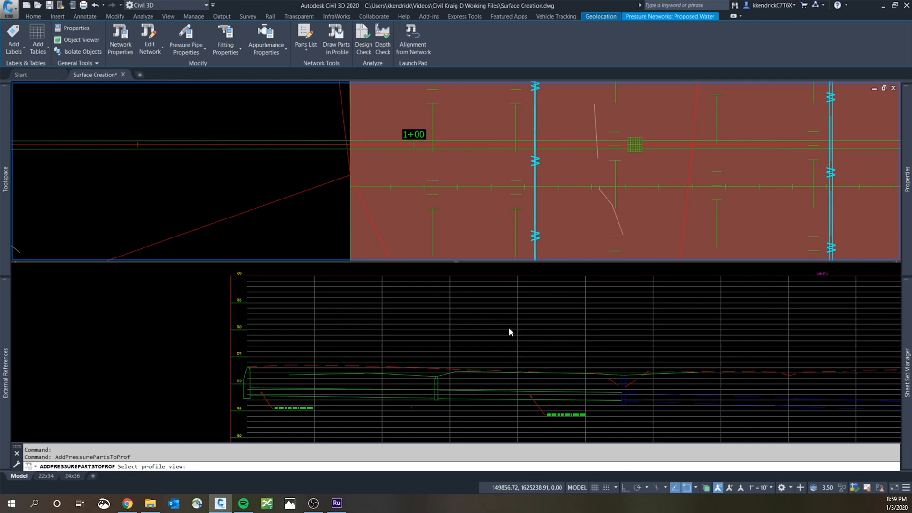
left_click(168, 15)
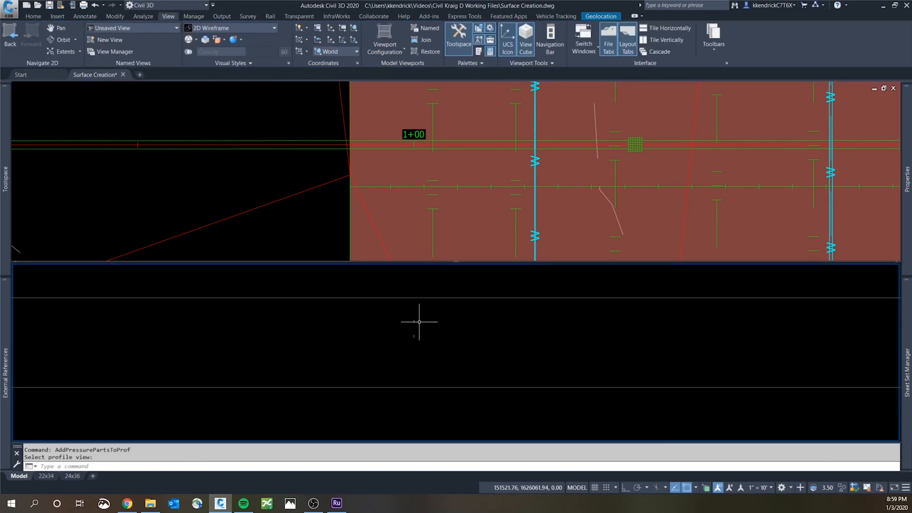
left_click(419, 321)
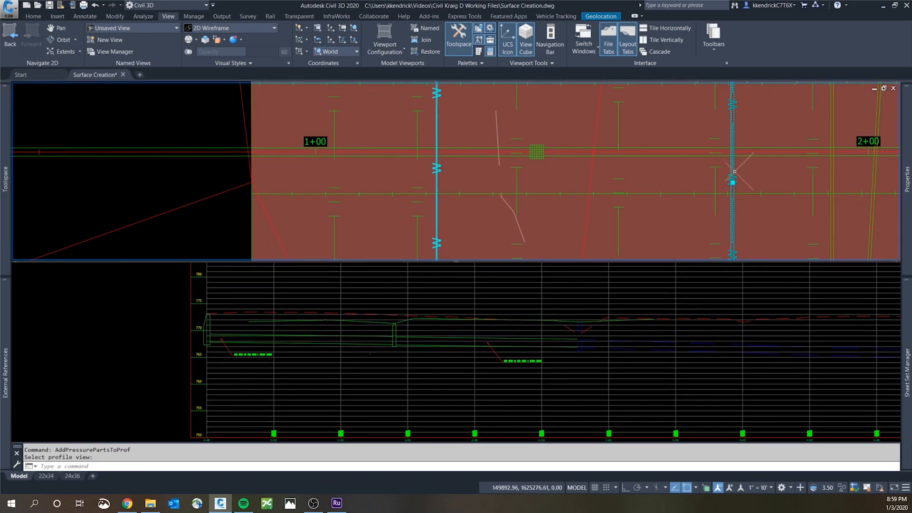
right_click(733, 182)
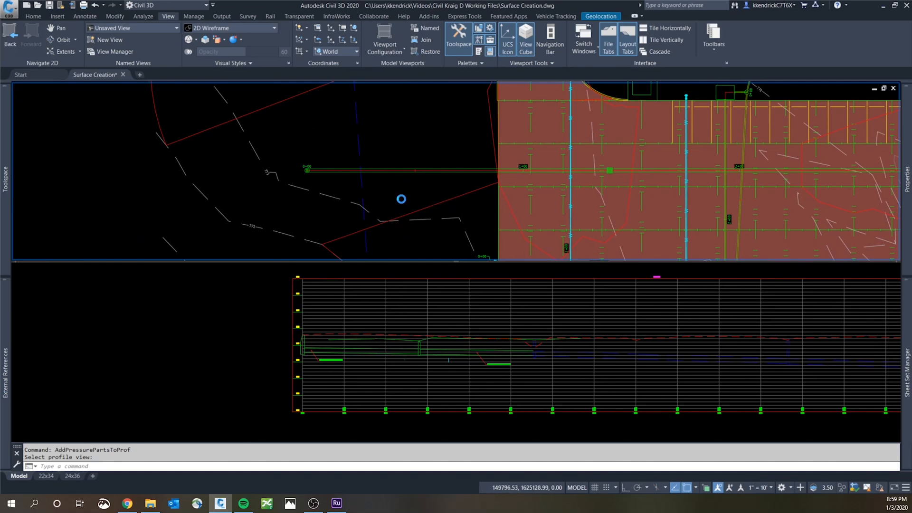
mouse_move(402, 203)
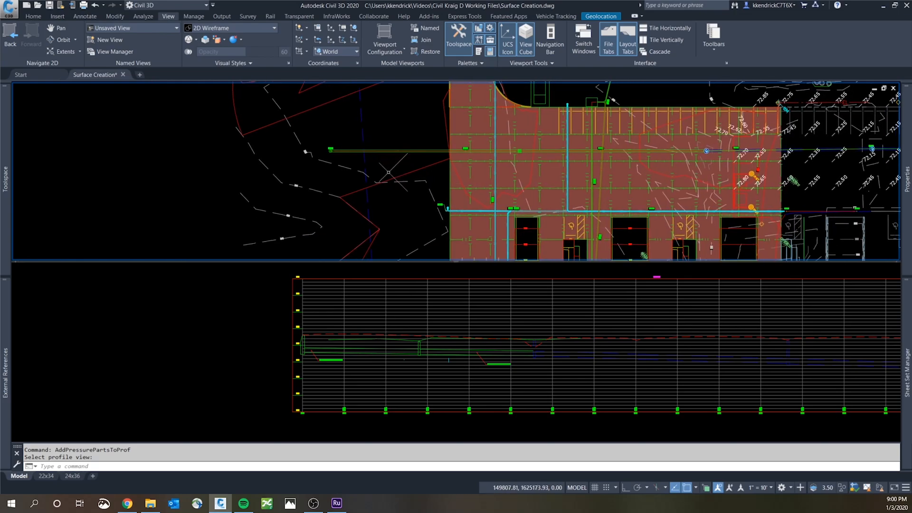
mouse_move(418, 206)
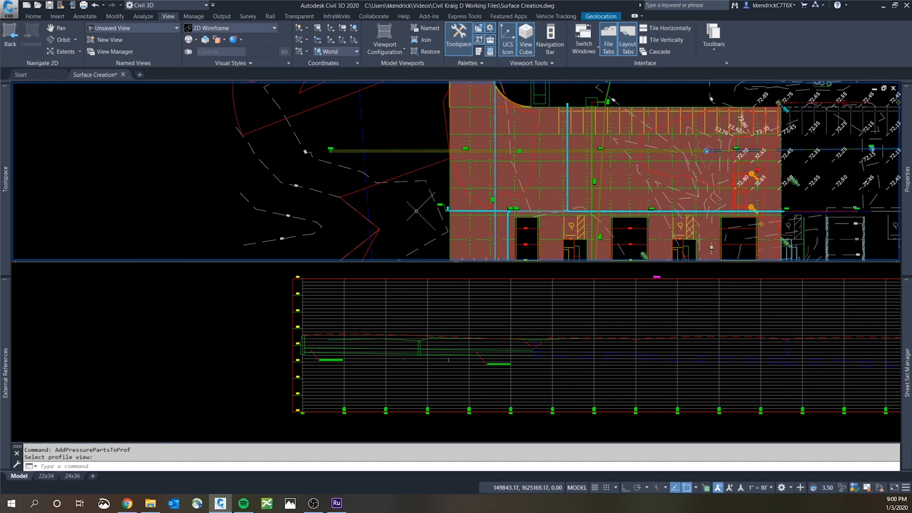